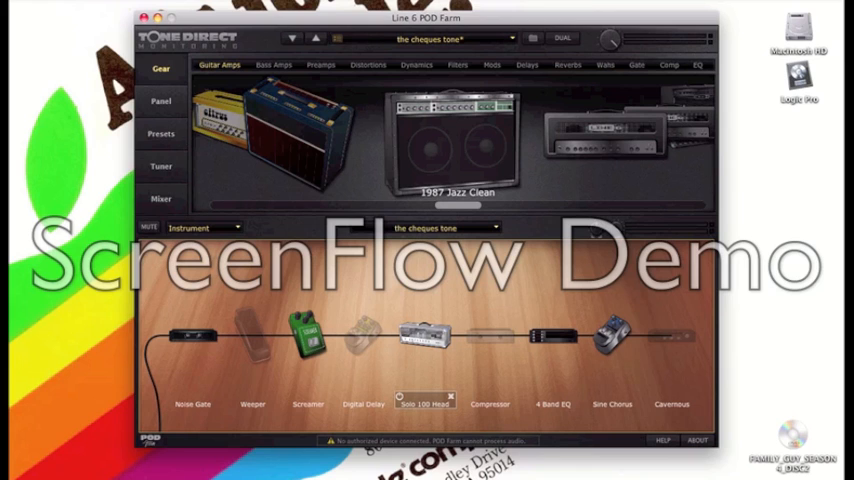
Step: Show the Weeper wah pedal's control panel from the cheques tone signal chain
left_click(161, 101)
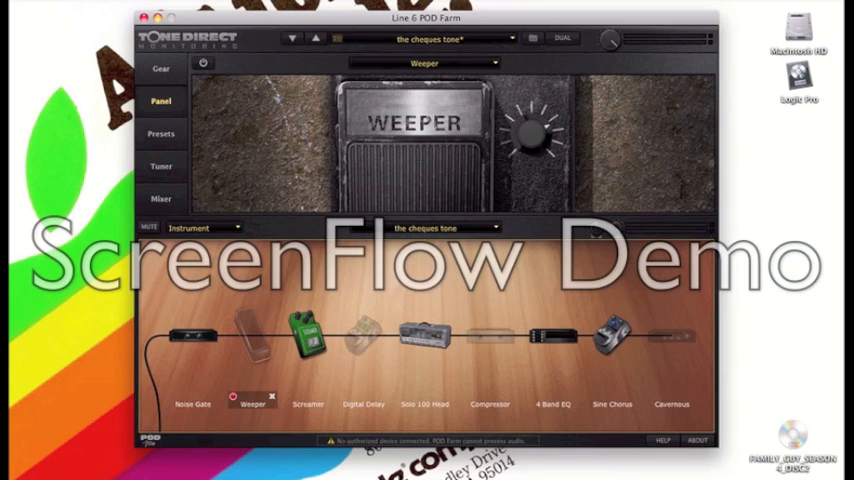
Step: Show the Digital Delay's panel with its time, feedback, low, high and mix controls
left_click(363, 335)
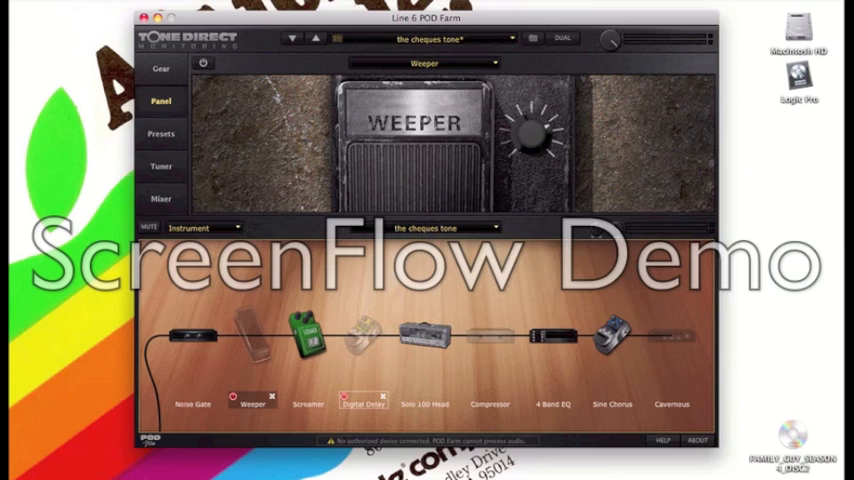
left_click(307, 333)
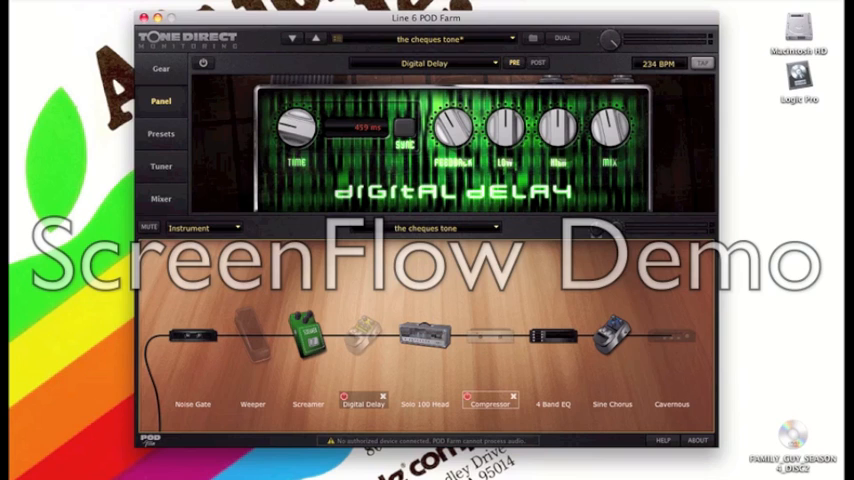
left_click(702, 63)
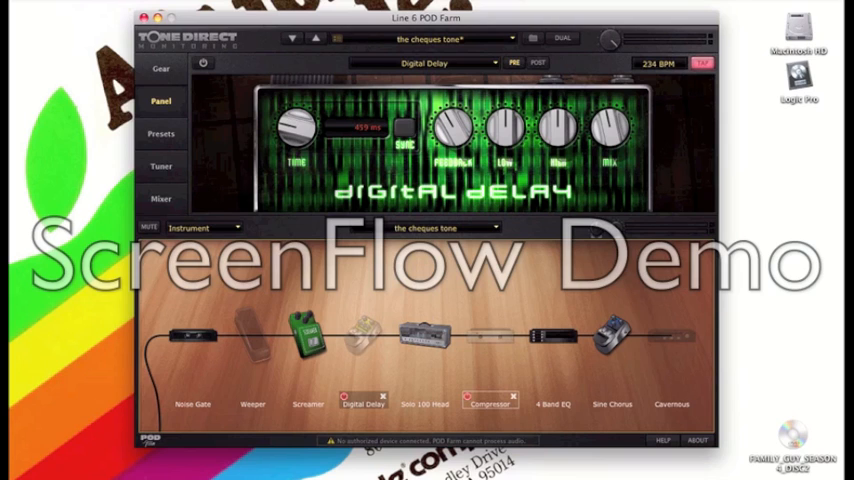
left_click(701, 63)
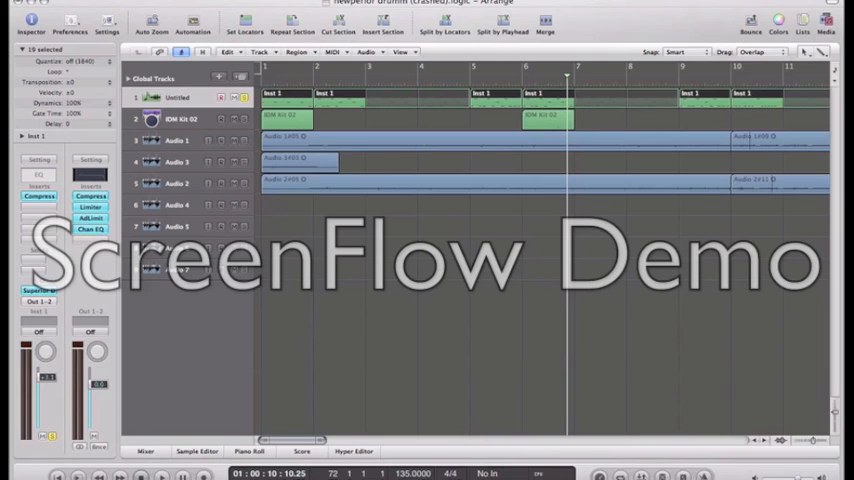
scroll("right", 3)
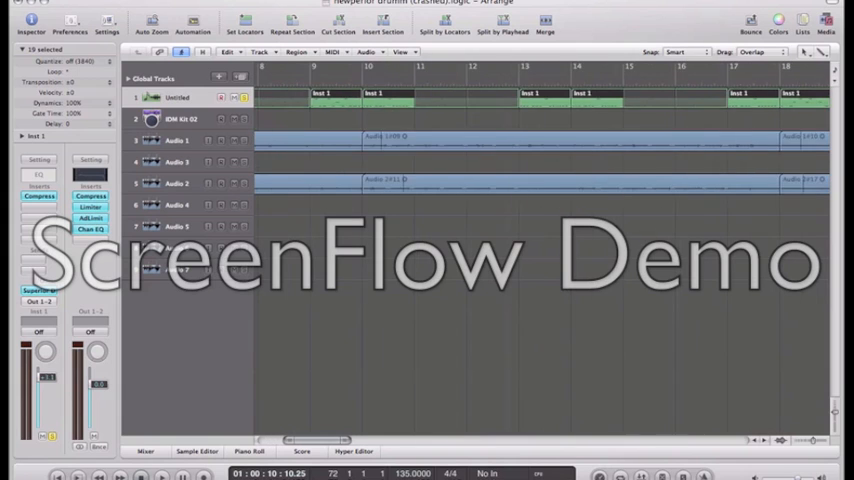
scroll("right", 3)
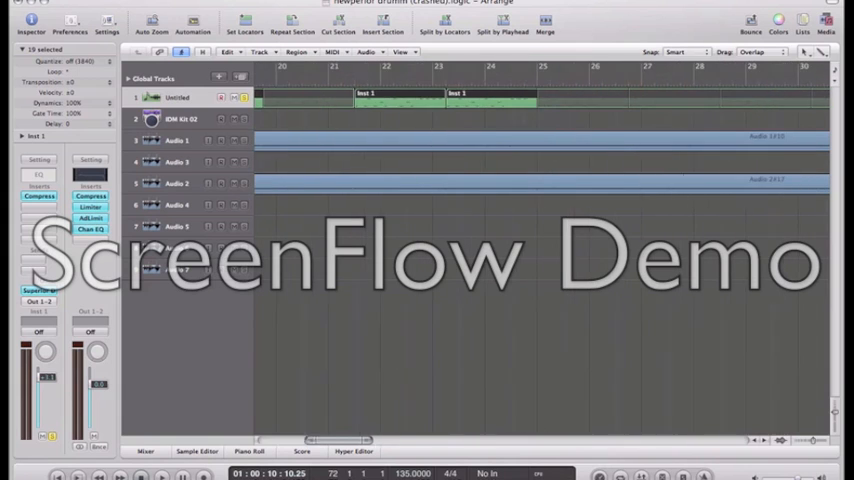
scroll("right", 3)
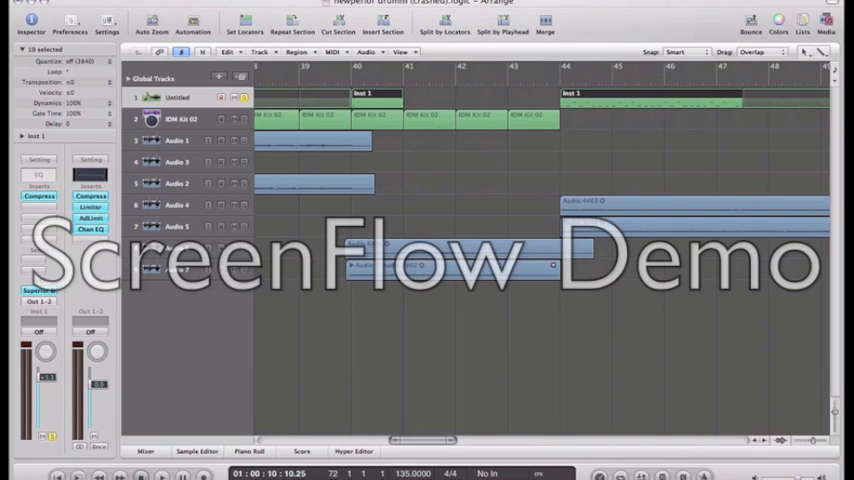
scroll("right", 3)
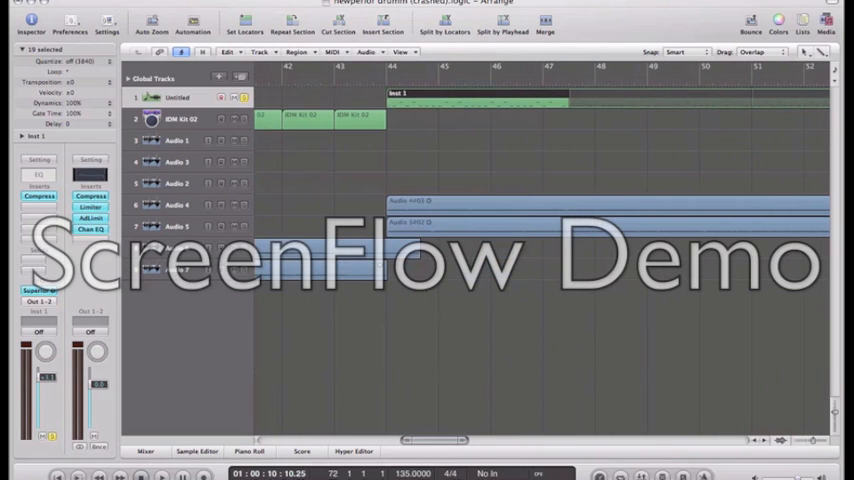
scroll("right", 3)
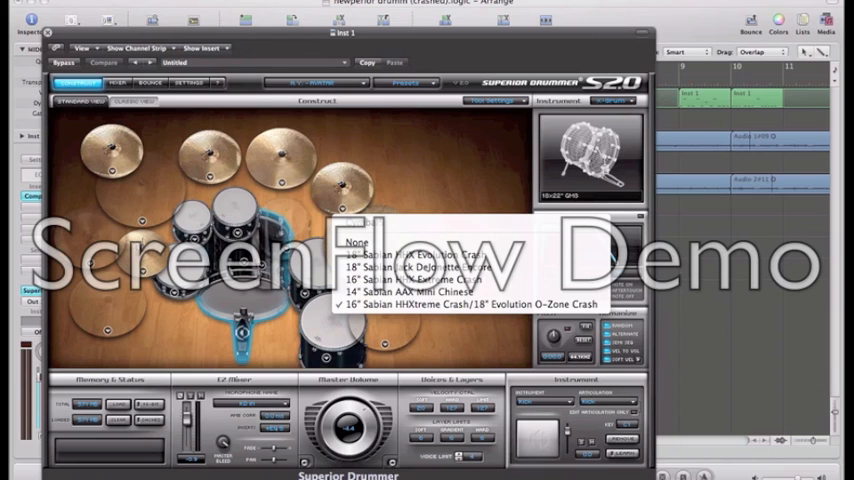
Step: Choose a crash cymbal for the kit, then move to the Superior Drummer mixer page
left_click(432, 304)
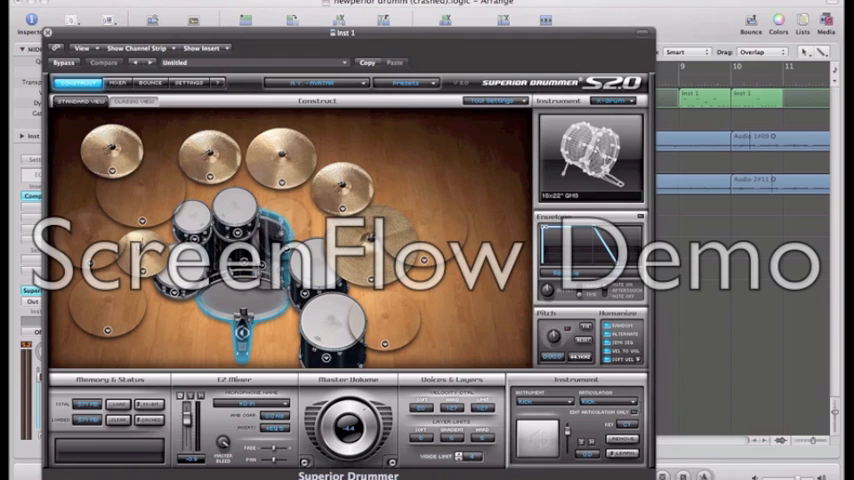
left_click(118, 82)
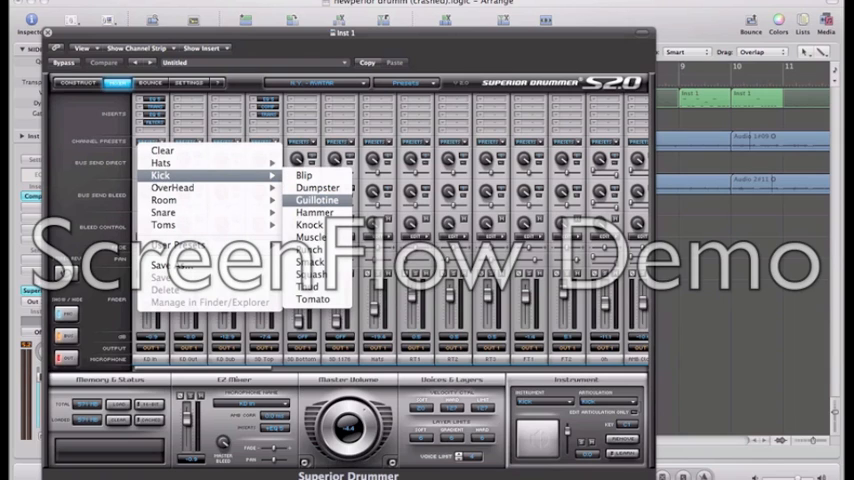
Step: Load the Guillotine preset on the kick channel and leave the drum plugin
left_click(318, 200)
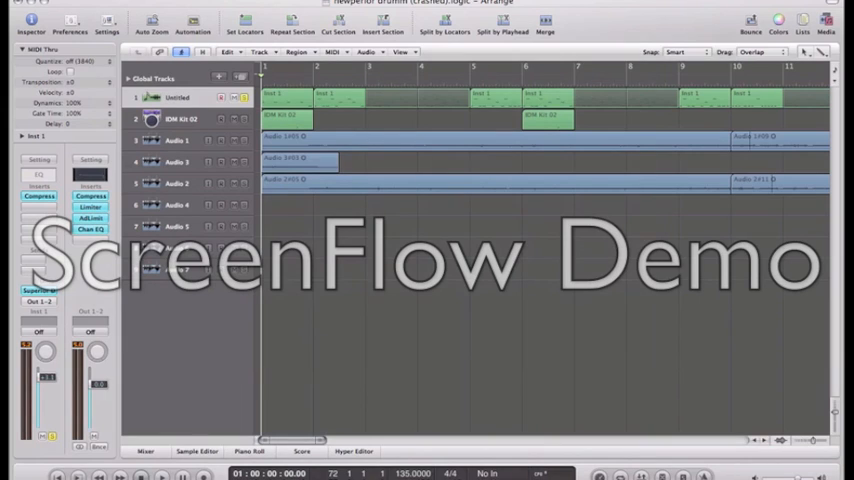
Step: Select the Audio 3 track and bring up its Channel EQ with the Megaphone preset
left_click(162, 475)
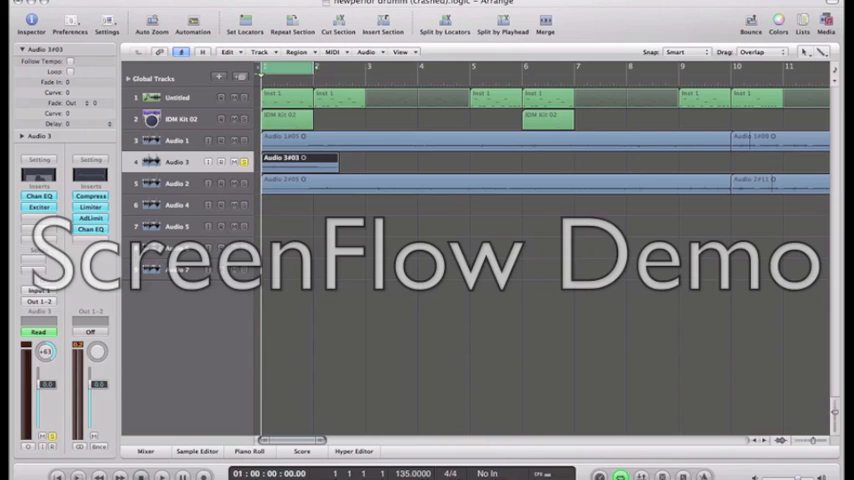
left_click(162, 476)
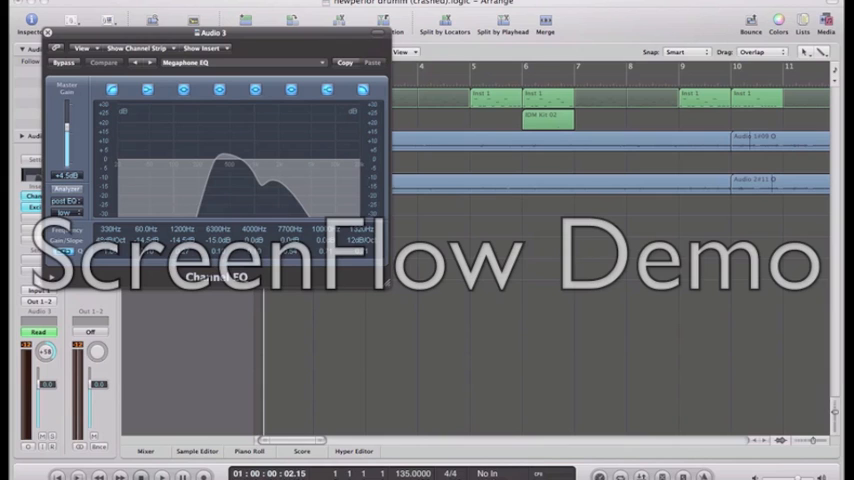
Step: Close the Megaphone Channel EQ and then the Exciter window on Audio 3
left_click(49, 33)
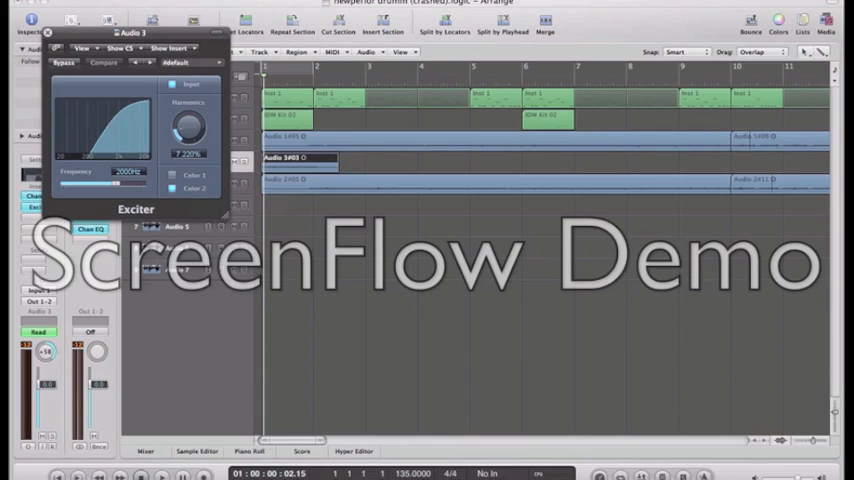
left_click(47, 33)
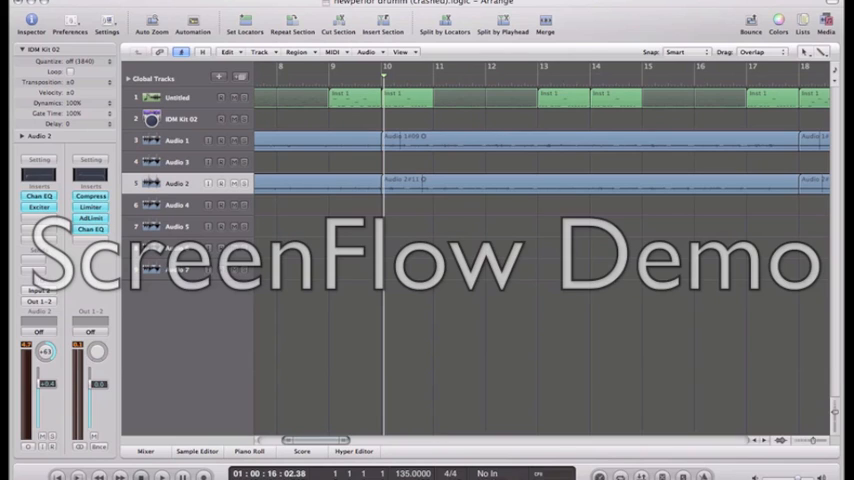
Step: Scroll the arrangement right to follow playback past bar 16
scroll("right", 3)
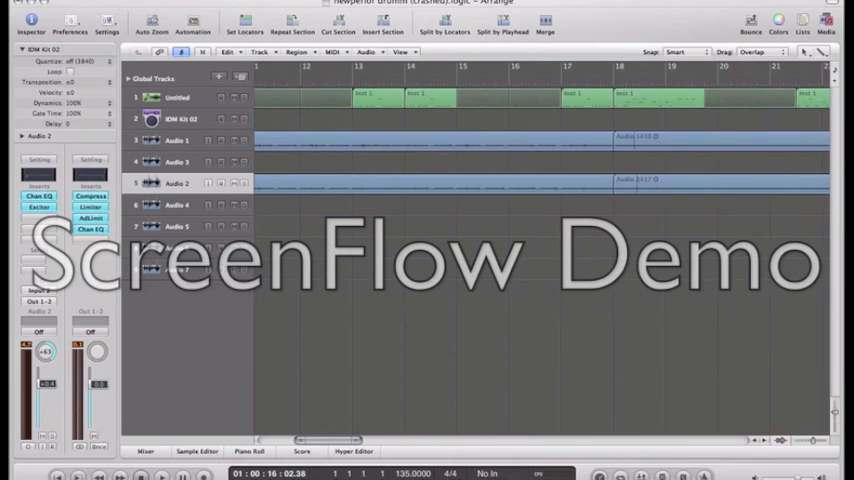
scroll("right", 3)
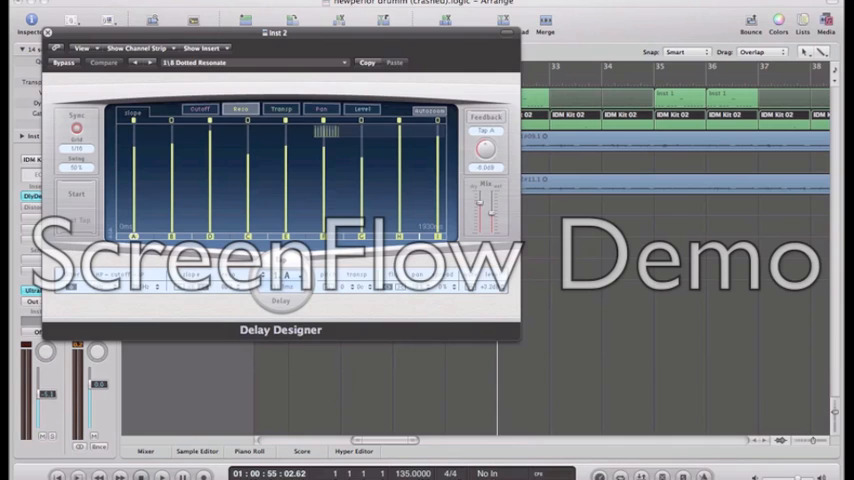
Step: Close the Delay Designer with the 1/8 Dotted Resonate preset on Inst 2
left_click(47, 32)
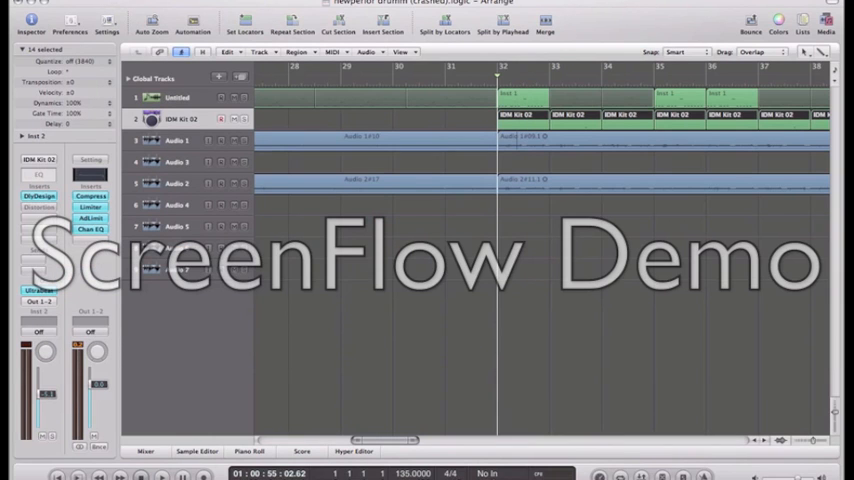
mouse_move(240, 136)
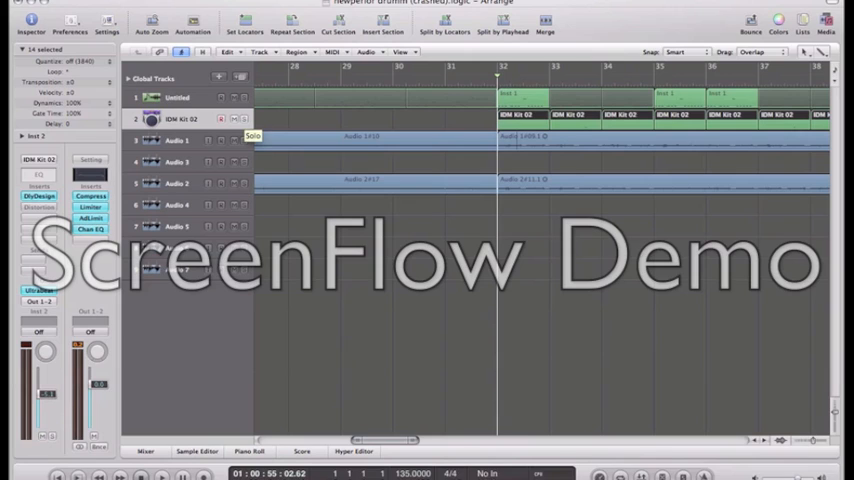